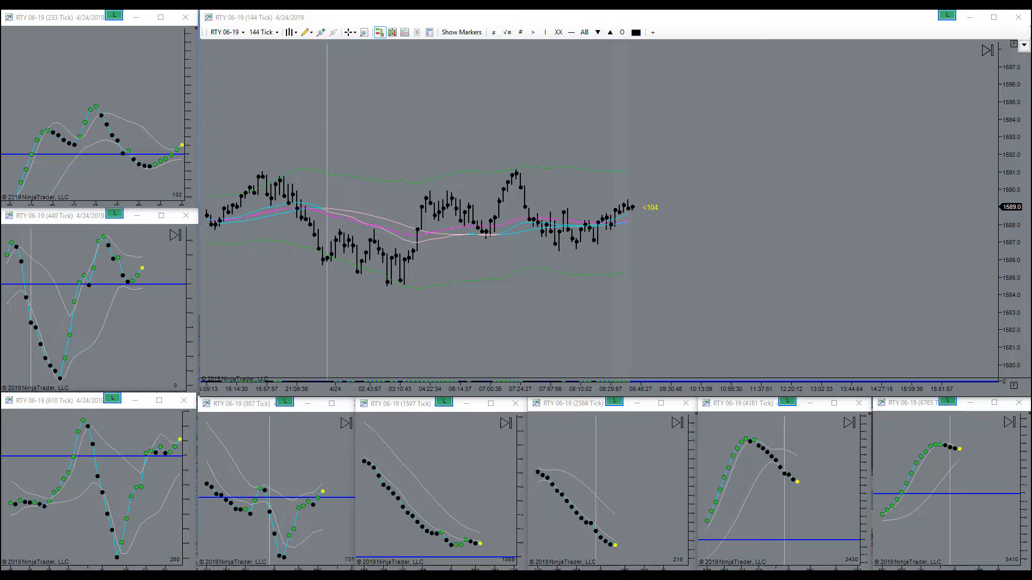
- Maximize the RTY 06-19 144-tick oscillator chart to fill the screen
click(461, 31)
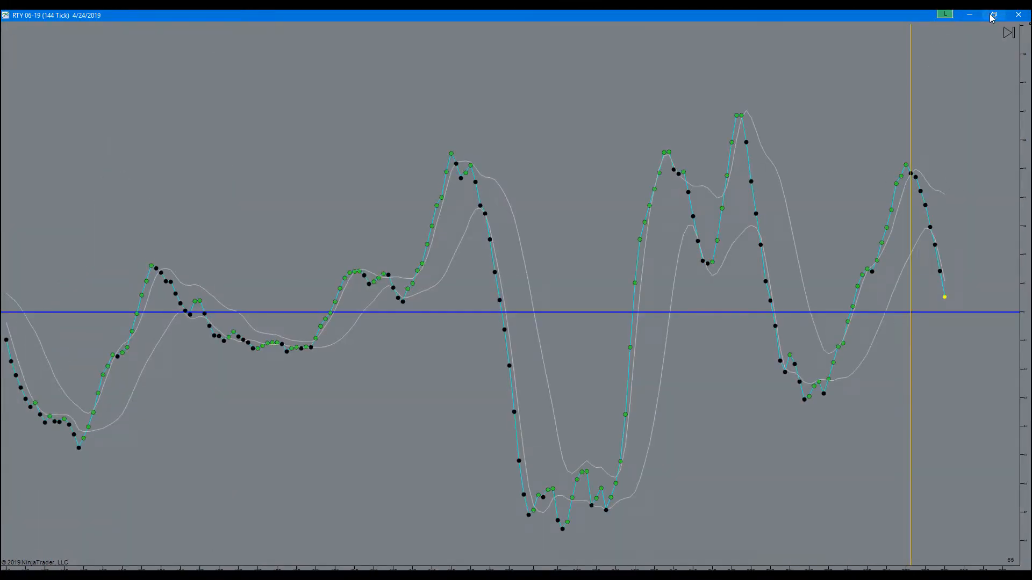
click(992, 14)
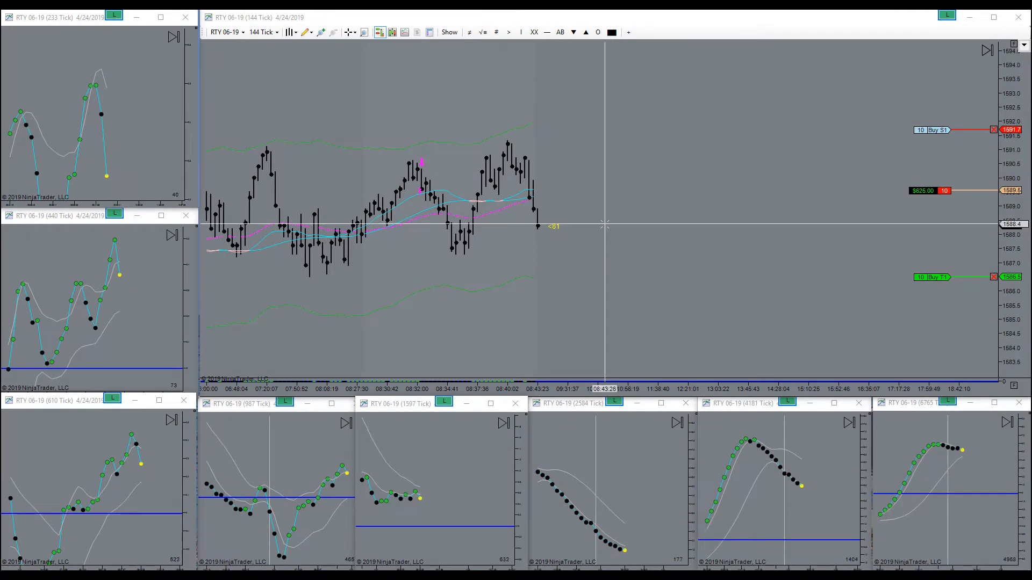
mouse_move(508, 151)
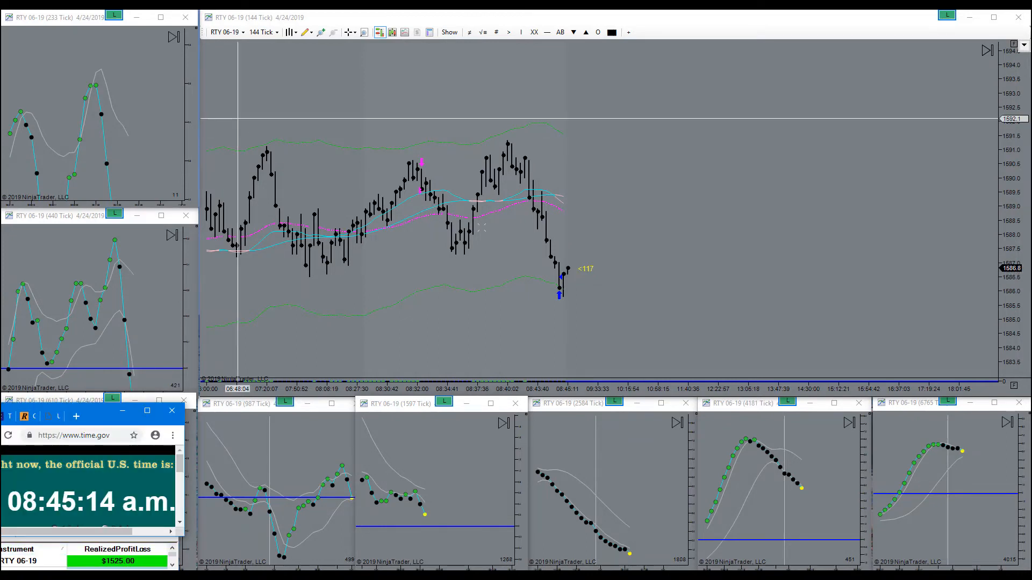
mouse_move(564, 251)
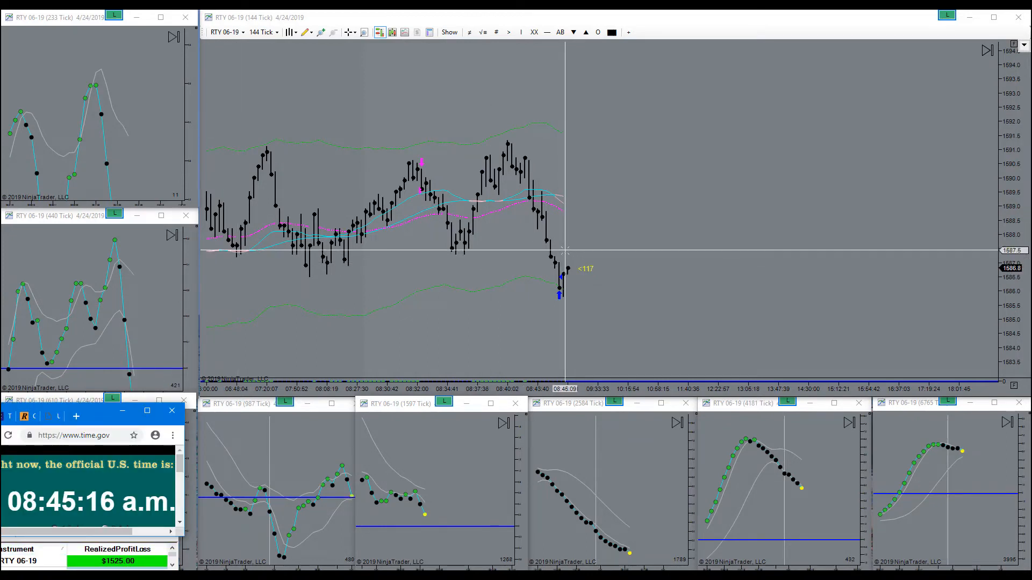